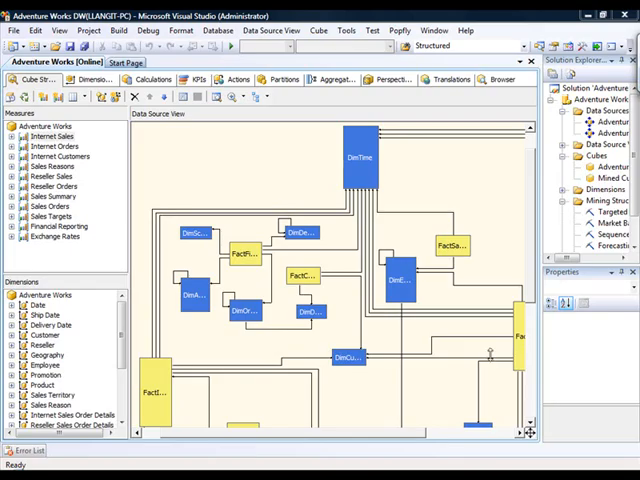
pyautogui.moveTo(488, 352)
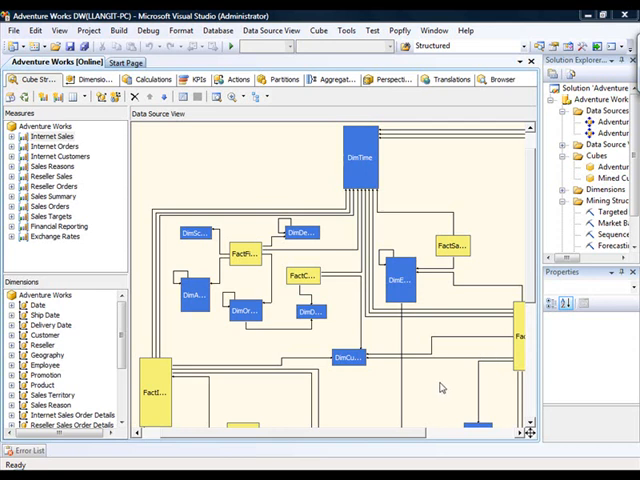
# Browse the Linked Object Wizard for the Mined Customers cube's actions, then abandon it
pyautogui.click(600, 100)
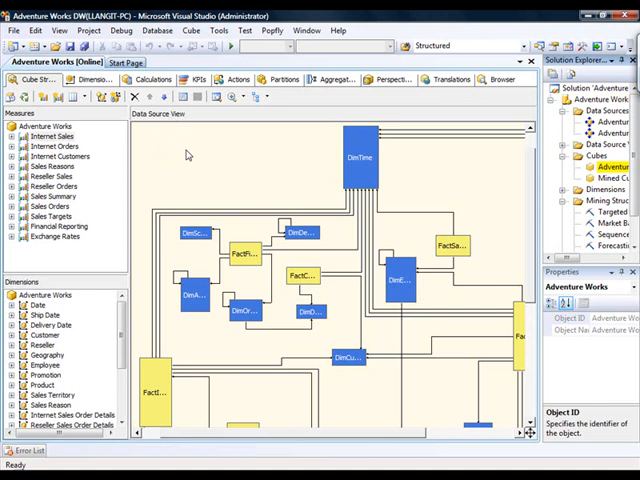
pyautogui.moveTo(186, 156)
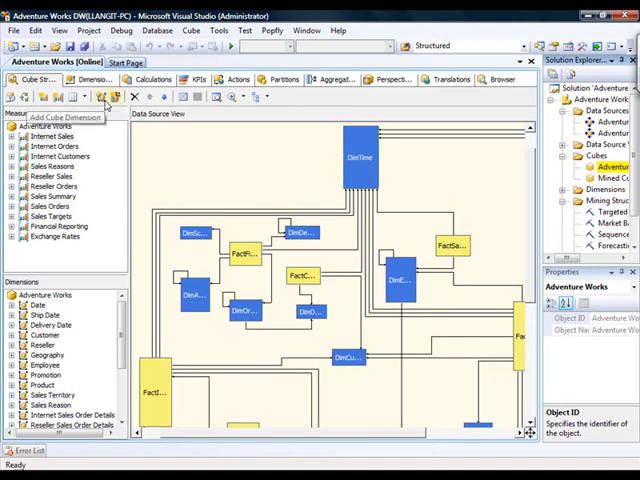
pyautogui.moveTo(104, 96)
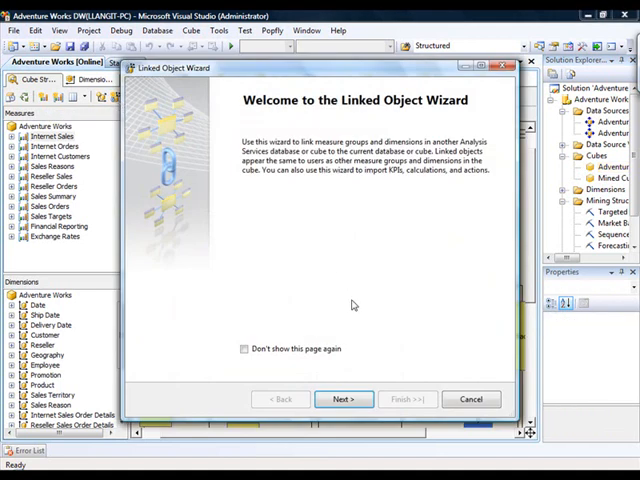
pyautogui.click(344, 400)
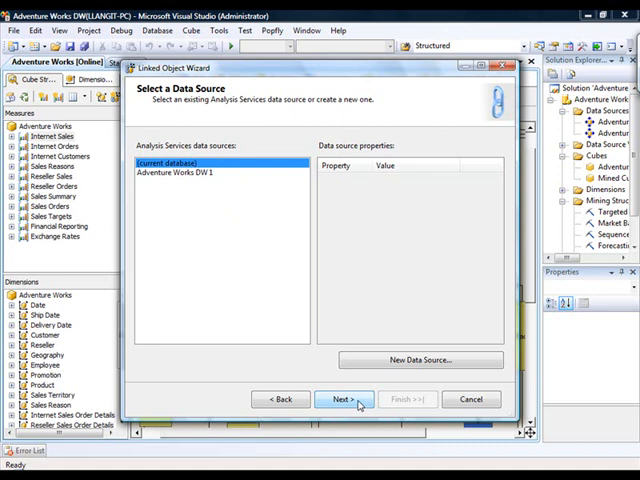
pyautogui.click(340, 400)
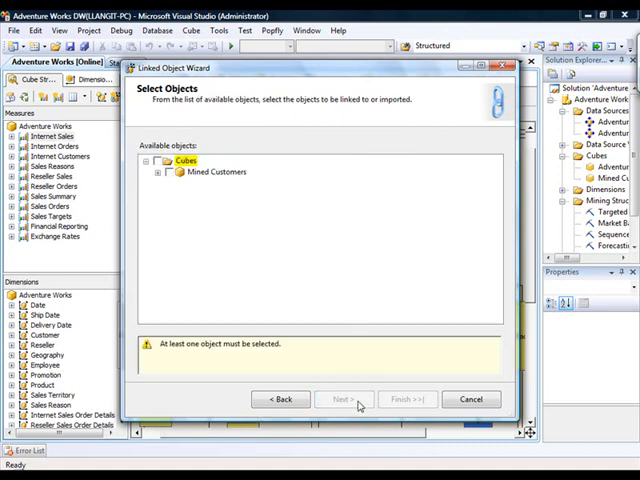
pyautogui.click(160, 172)
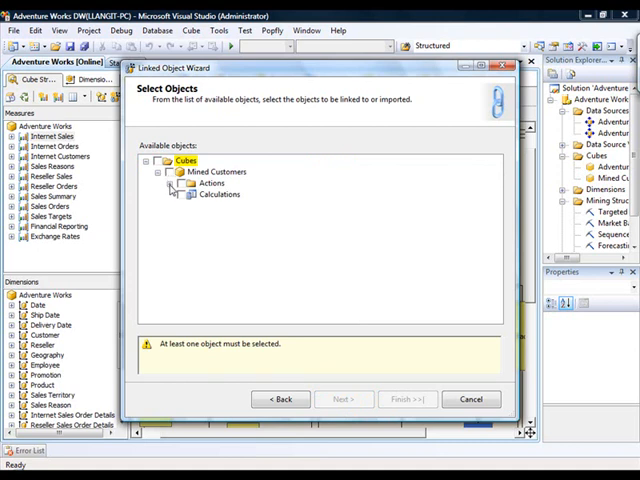
pyautogui.click(174, 184)
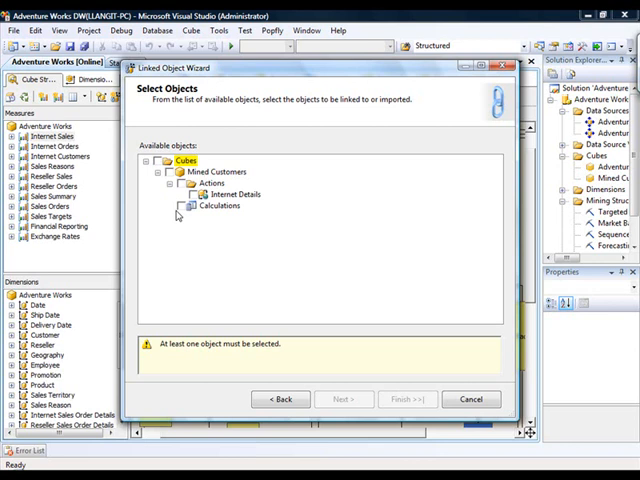
pyautogui.moveTo(196, 230)
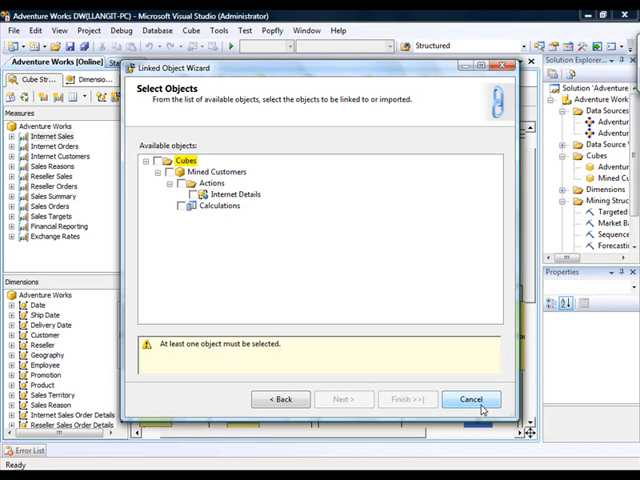
pyautogui.click(470, 400)
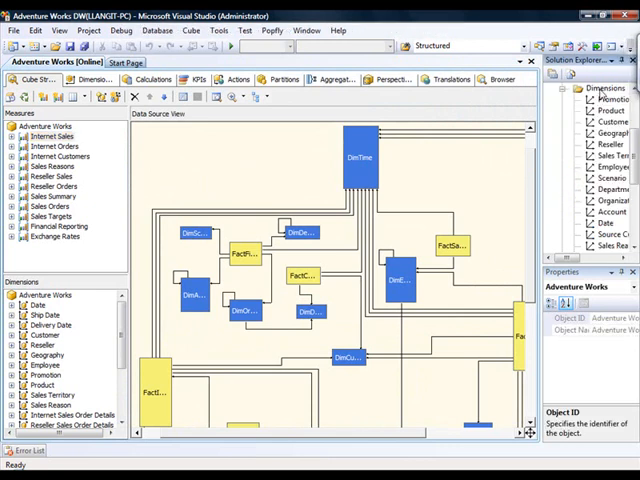
# Link the Promotion dimension from Adventure Works DW 1 as Promotion 1 via New Linked Dimension
pyautogui.rightClick(600, 88)
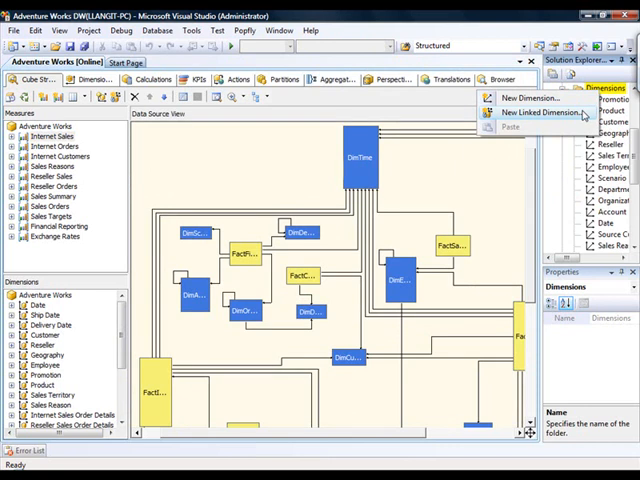
pyautogui.click(536, 112)
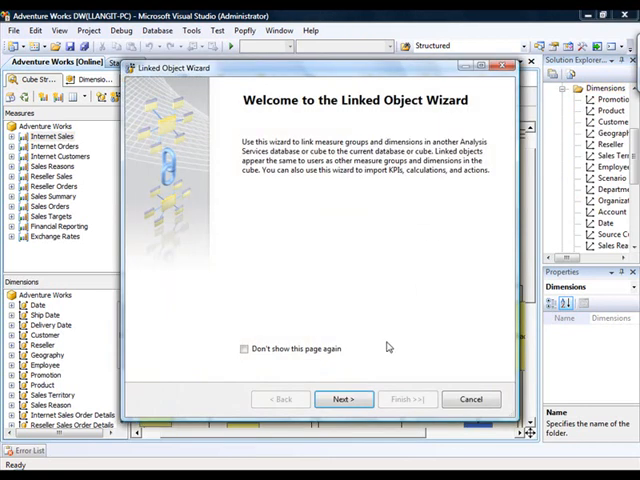
pyautogui.click(344, 400)
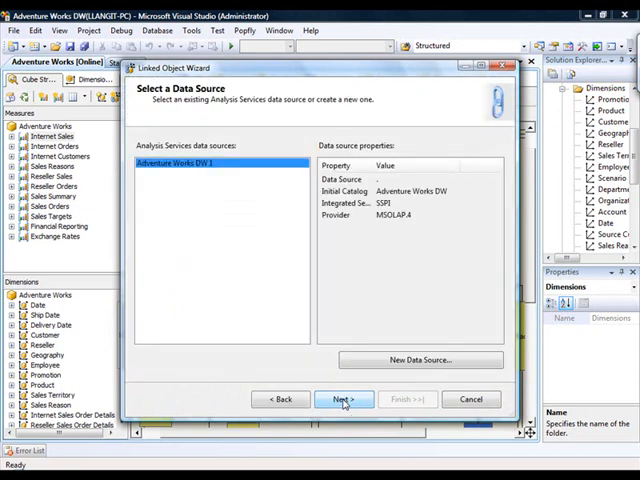
pyautogui.moveTo(332, 384)
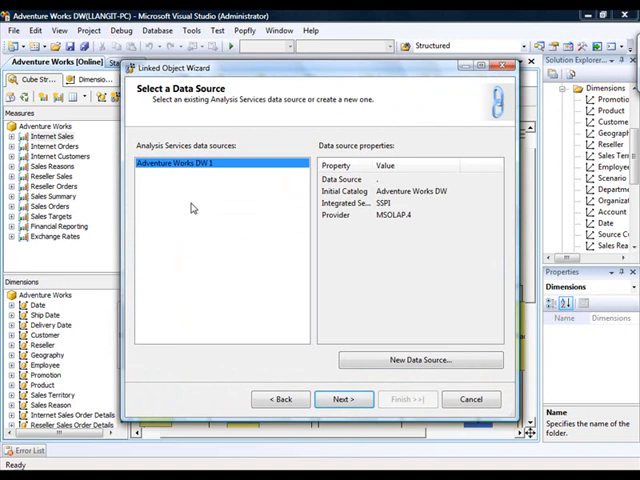
pyautogui.moveTo(344, 400)
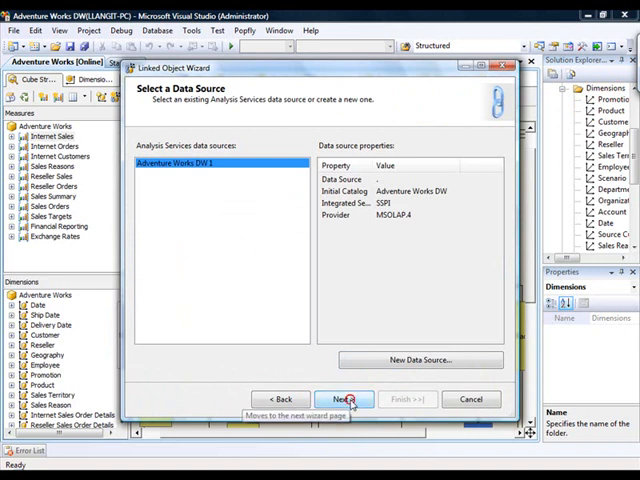
pyautogui.click(344, 400)
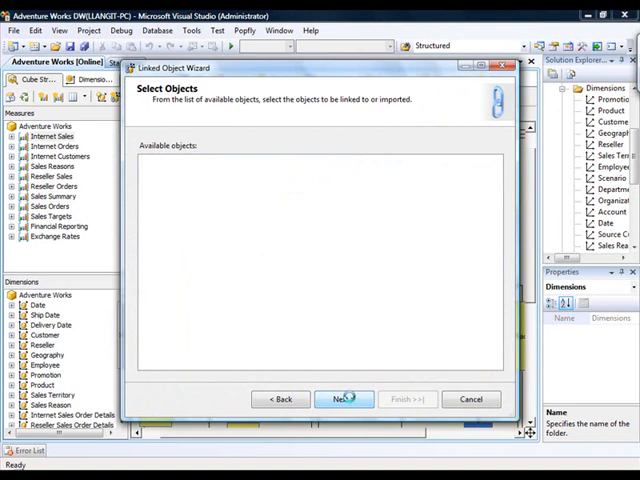
pyautogui.click(344, 400)
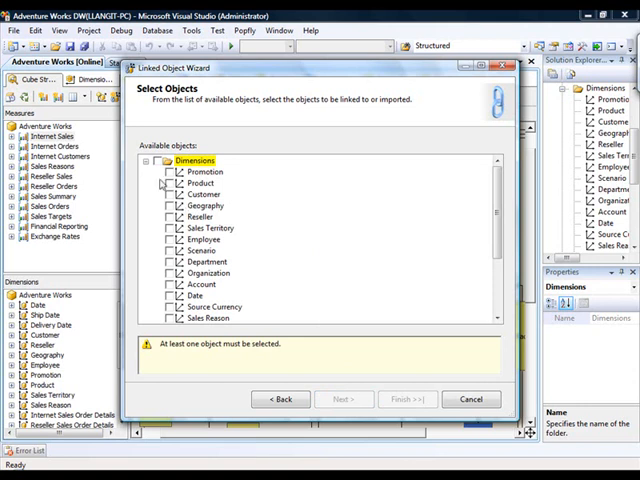
pyautogui.moveTo(448, 192)
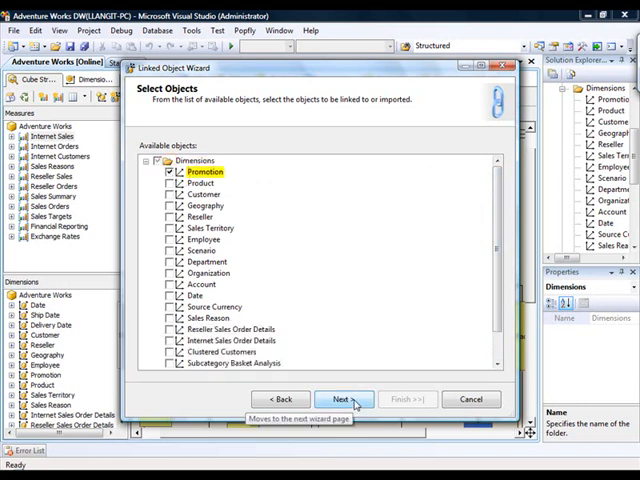
pyautogui.click(344, 400)
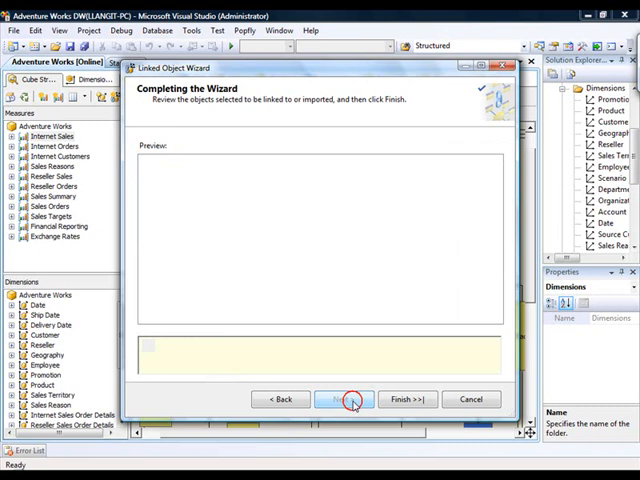
pyautogui.click(344, 400)
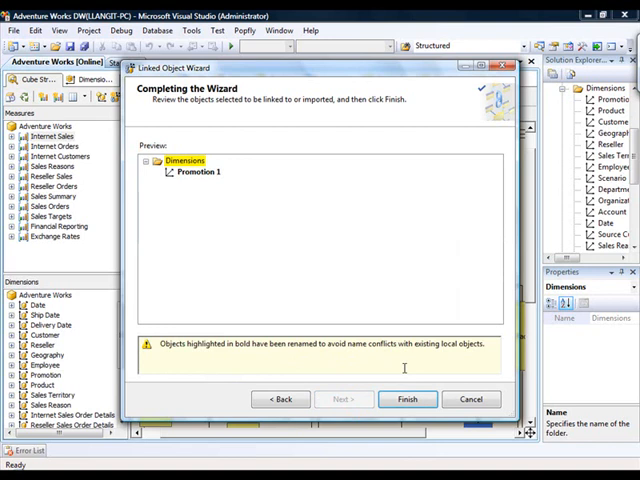
pyautogui.click(408, 400)
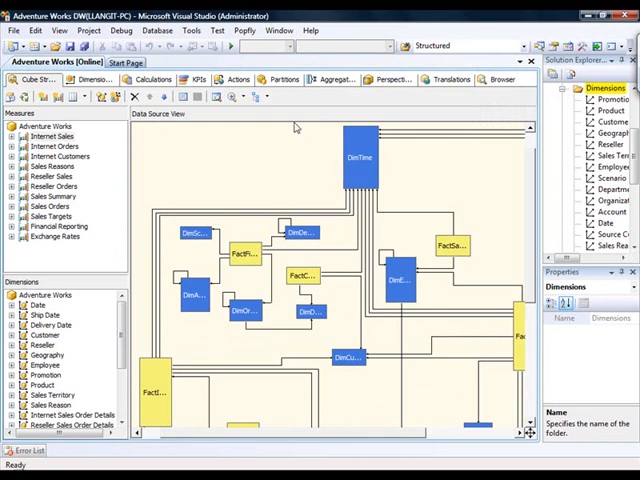
# Show the Adventure Works cube's Partitions, listing the four Internet Sales MOLAP partitions
pyautogui.click(284, 80)
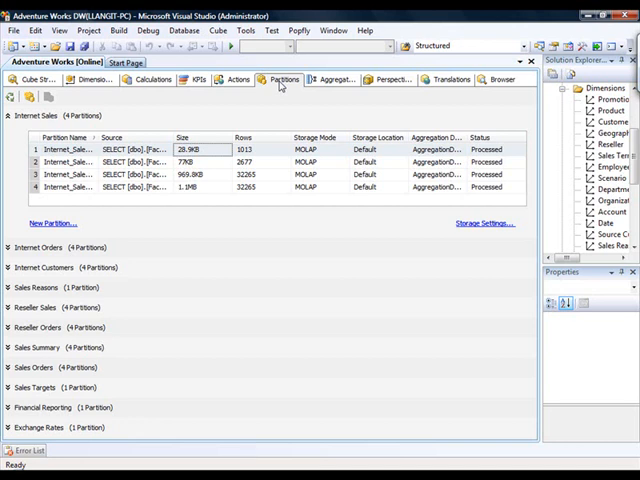
pyautogui.moveTo(248, 122)
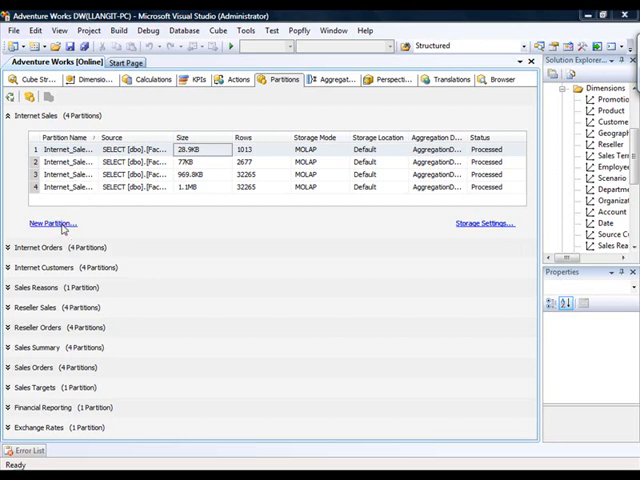
# Start a new Internet Sales partition on FactInternetSales and choose a remote Analysis Services processing location
pyautogui.click(52, 222)
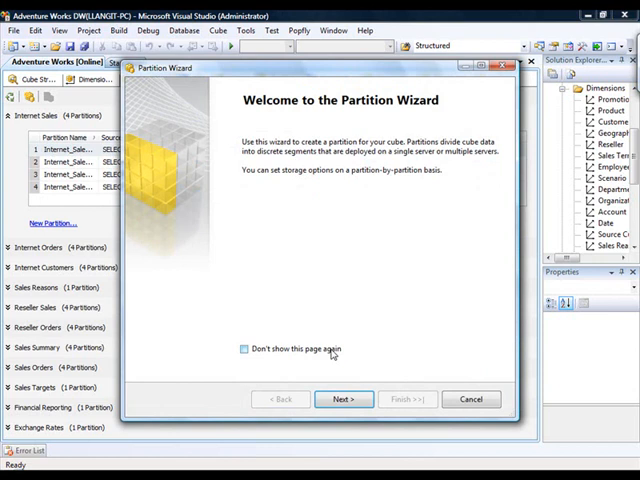
pyautogui.click(344, 400)
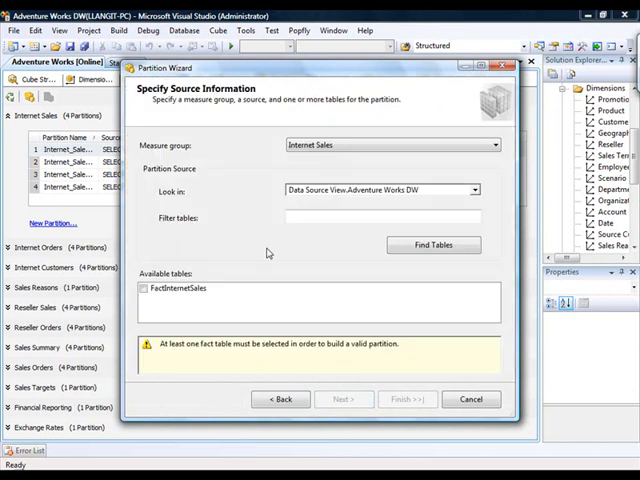
pyautogui.click(144, 288)
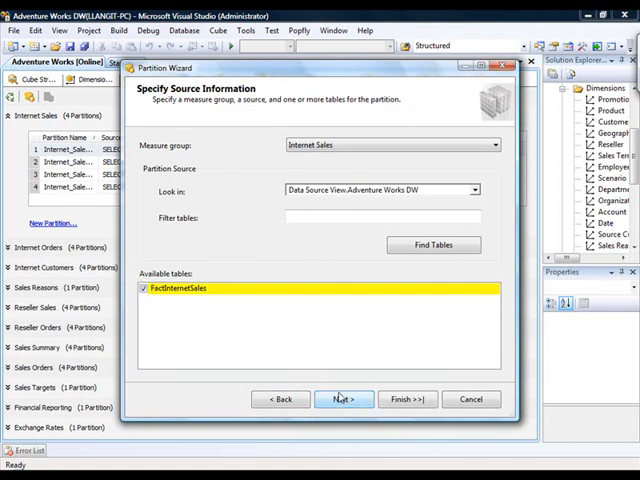
pyautogui.click(344, 400)
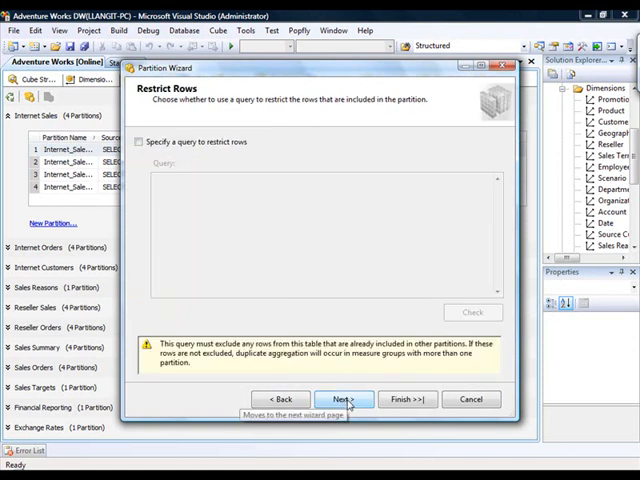
pyautogui.click(342, 400)
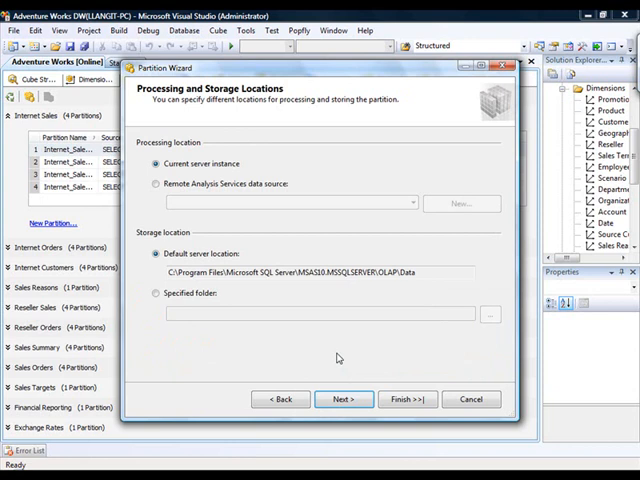
pyautogui.moveTo(336, 352)
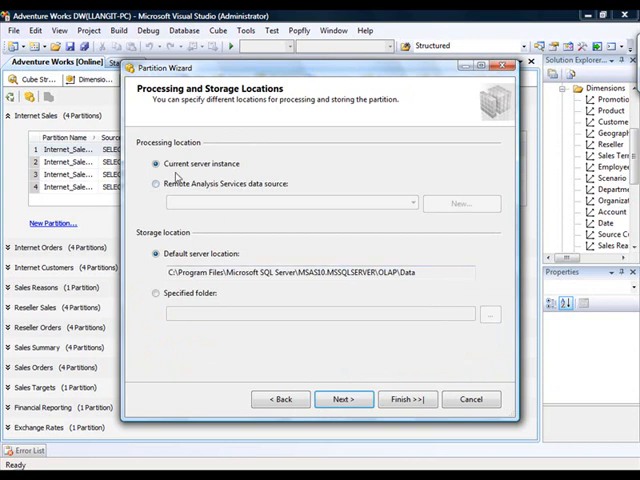
pyautogui.click(156, 184)
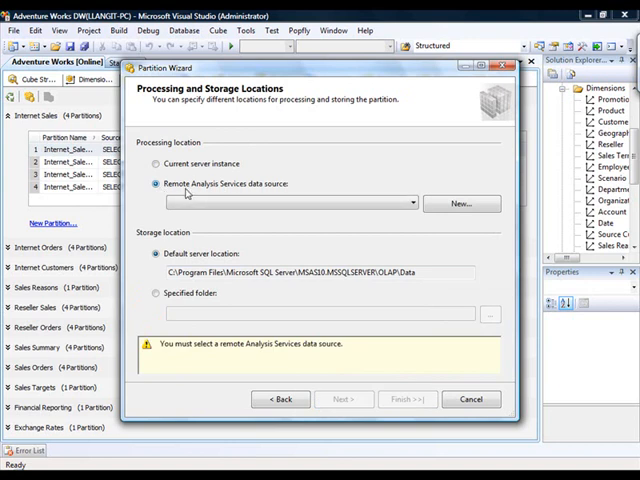
pyautogui.moveTo(302, 192)
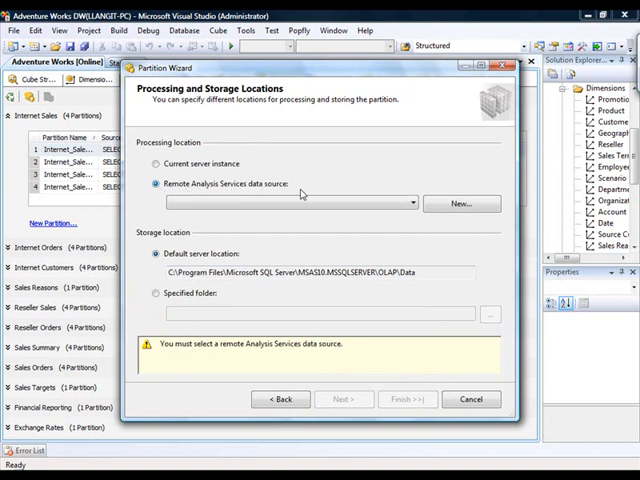
pyautogui.moveTo(284, 218)
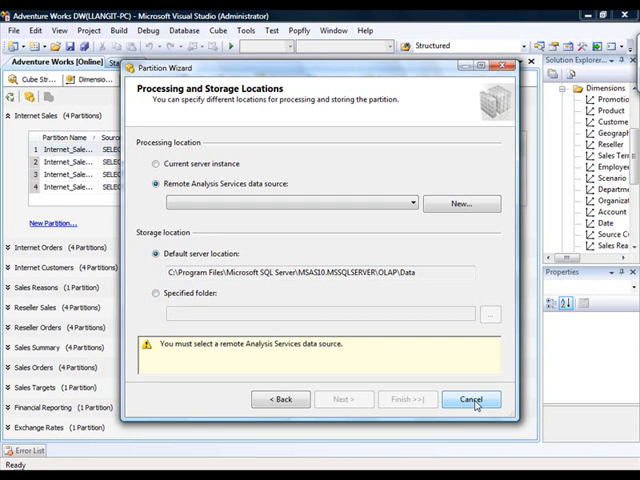
# Cancel the Partition Wizard and bring up Process for the Adventure Works cube
pyautogui.click(472, 400)
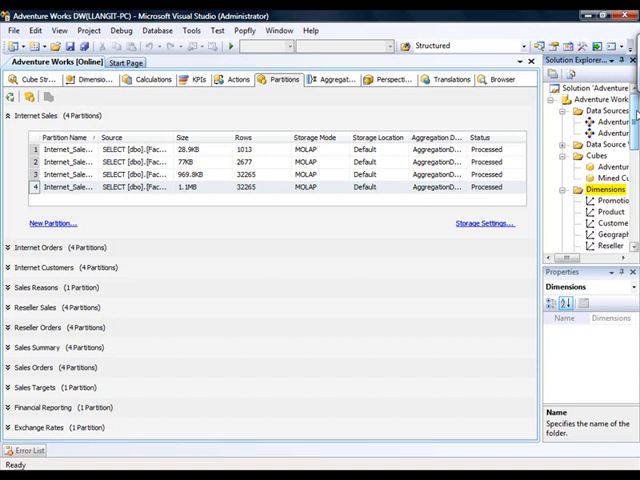
pyautogui.moveTo(632, 156)
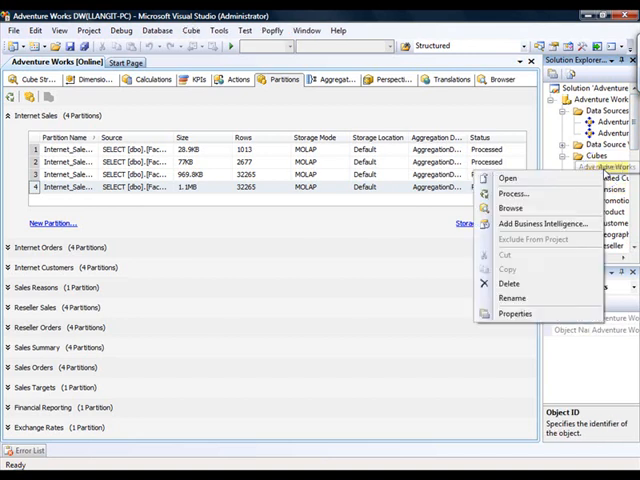
pyautogui.moveTo(510, 208)
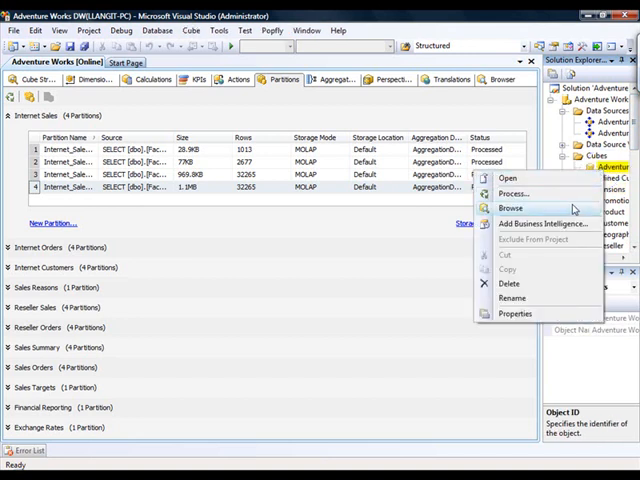
pyautogui.click(516, 312)
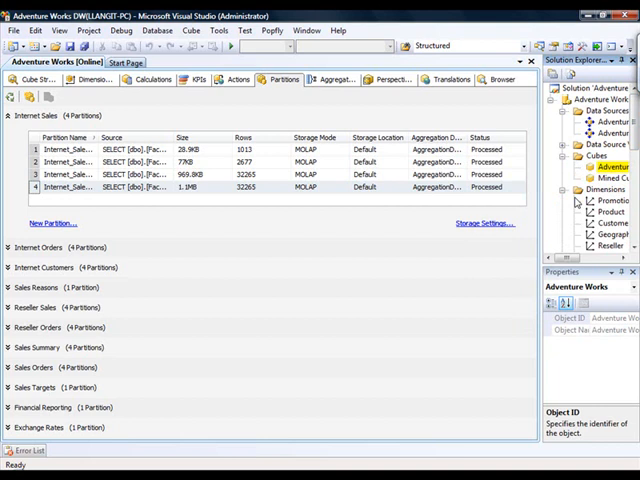
pyautogui.moveTo(576, 200)
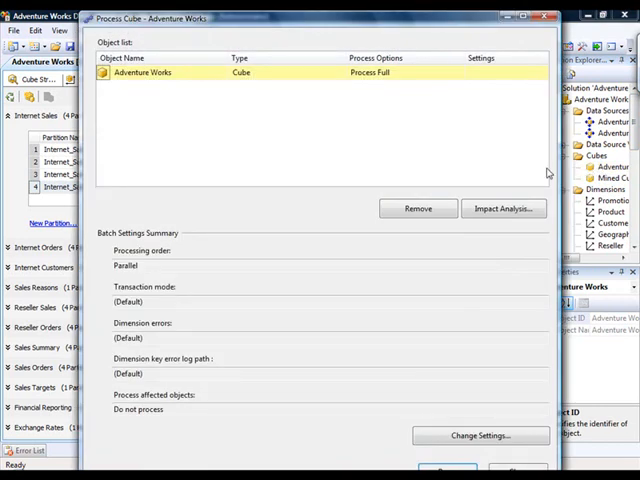
pyautogui.moveTo(520, 172)
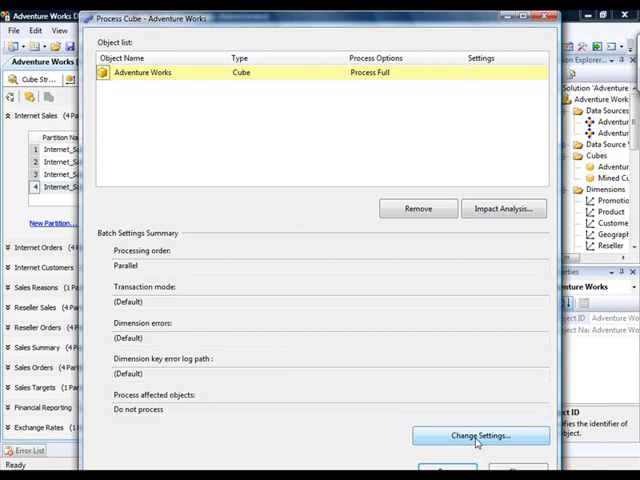
# Bring up Change Settings for the Process Full batch of the Adventure Works cube
pyautogui.click(480, 436)
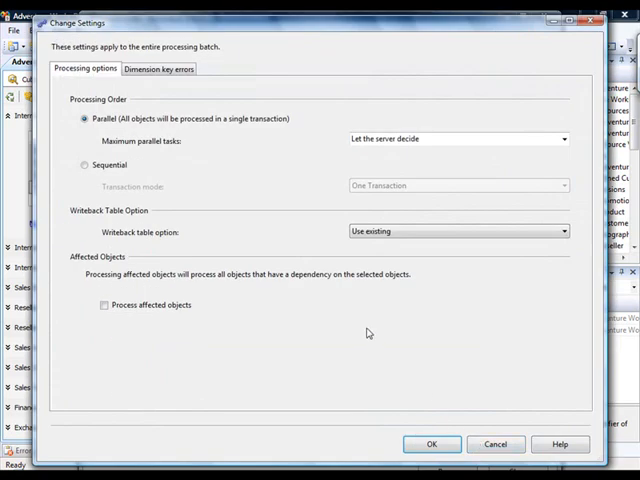
pyautogui.moveTo(374, 348)
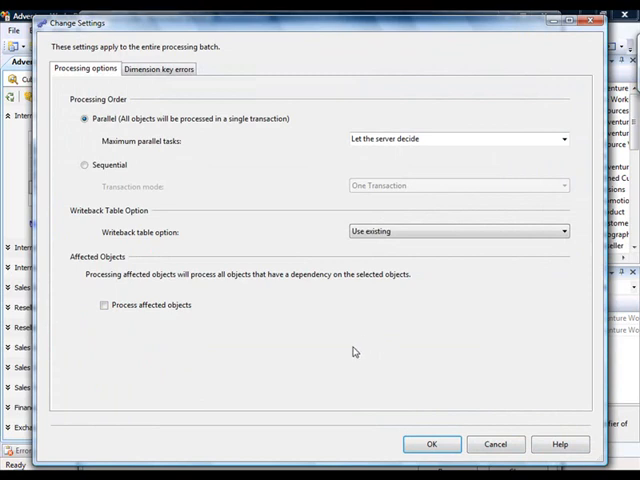
pyautogui.moveTo(308, 292)
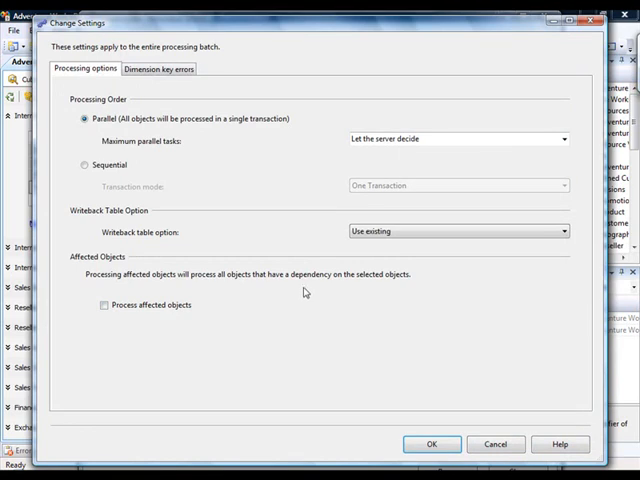
pyautogui.moveTo(232, 152)
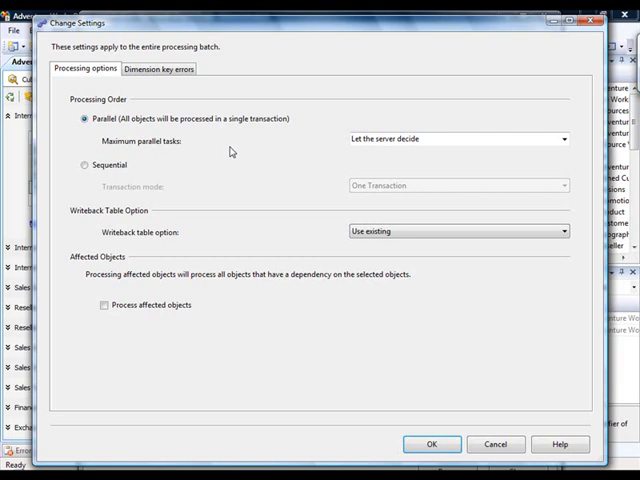
pyautogui.moveTo(228, 152)
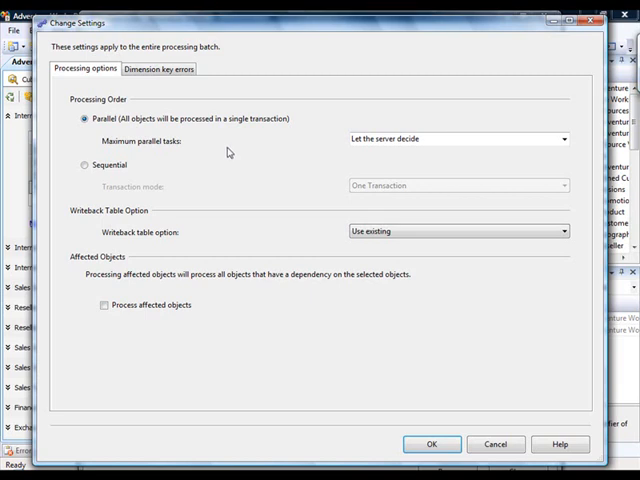
pyautogui.moveTo(220, 150)
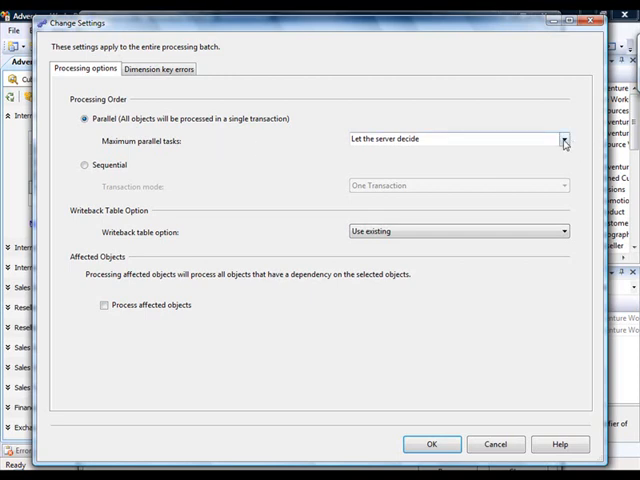
# Keep 'Let the server decide' parallel tasks, then switch to Sequential processing in One Transaction mode
pyautogui.click(564, 140)
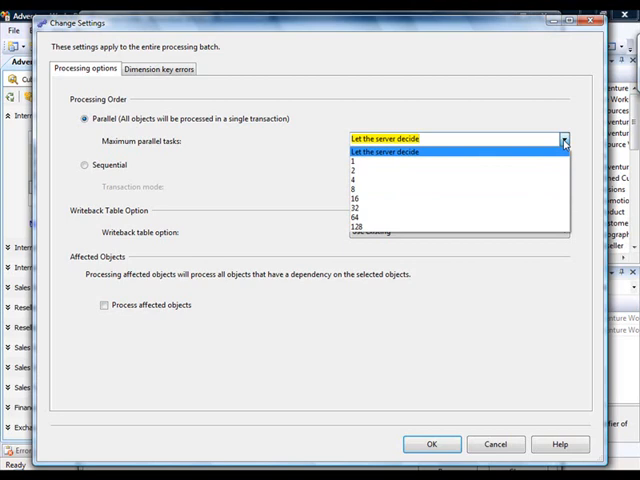
pyautogui.click(564, 138)
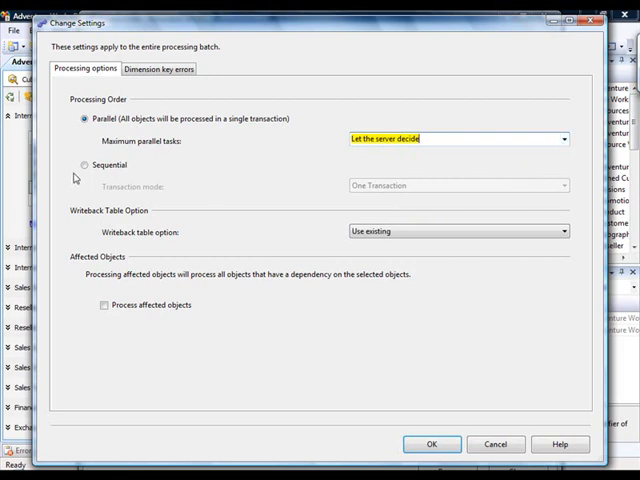
pyautogui.click(86, 164)
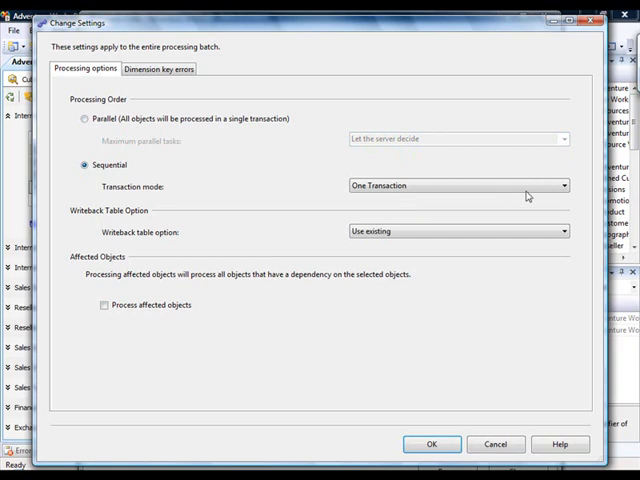
pyautogui.click(564, 184)
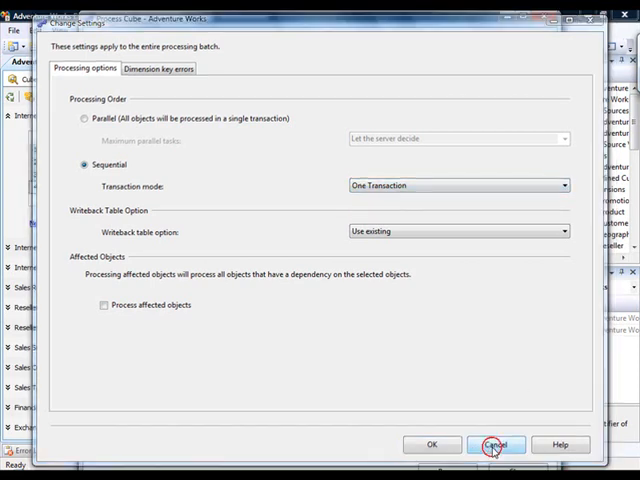
# Discard the Change Settings dialog and move to the Analysis Services server in Management Studio
pyautogui.click(496, 444)
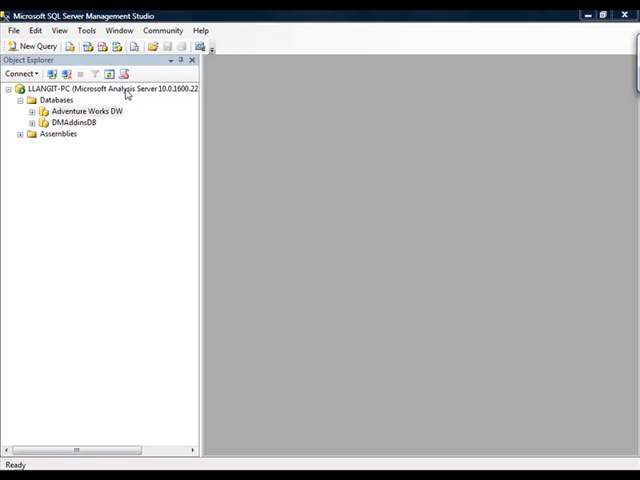
# Bring up the Analysis Services server's Properties and scroll through the General settings list
pyautogui.rightClick(110, 88)
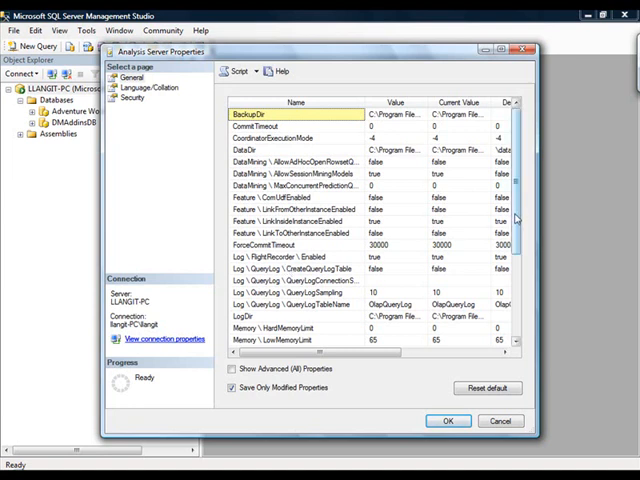
pyautogui.scroll(-3)
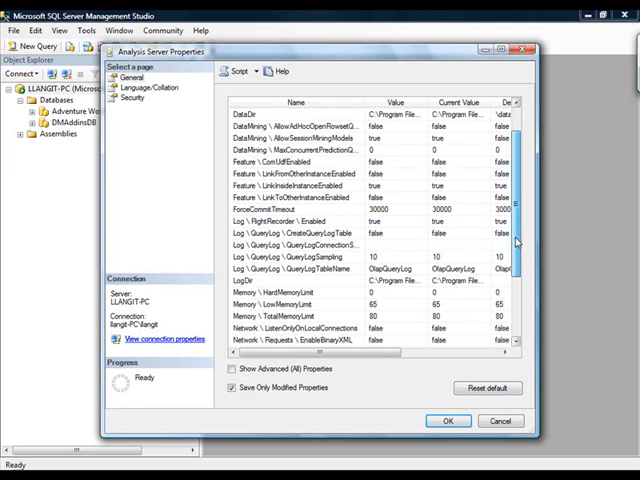
pyautogui.scroll(-3)
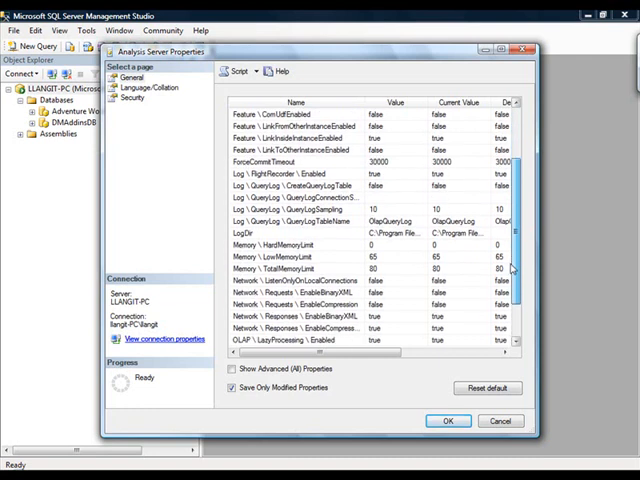
pyautogui.scroll(-3)
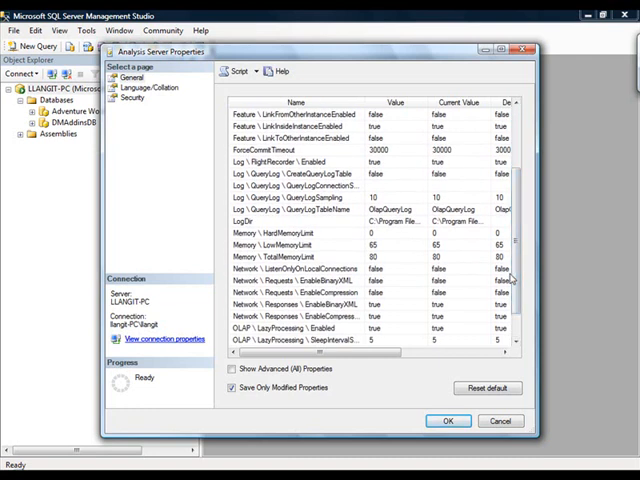
pyautogui.scroll(-3)
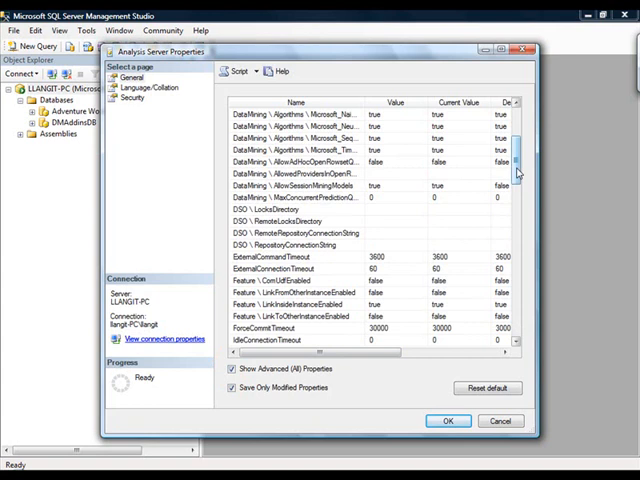
# Finish scrolling the property list and close Analysis Server Properties with OK
pyautogui.scroll(-3)
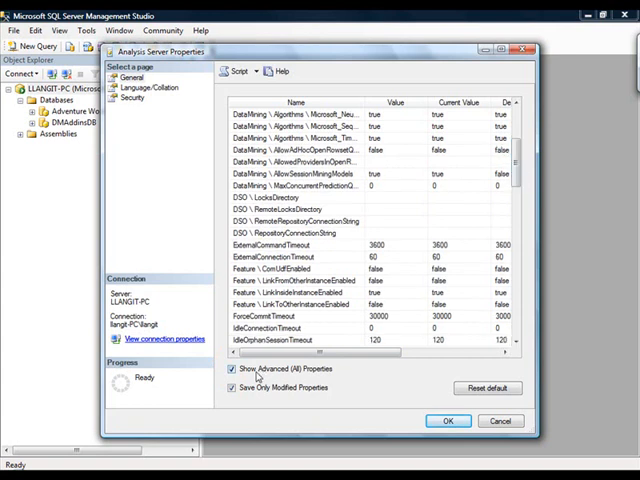
pyautogui.scroll(-3)
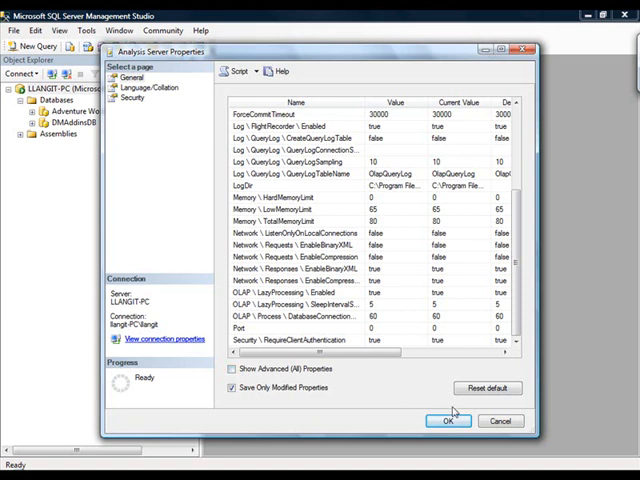
pyautogui.click(448, 420)
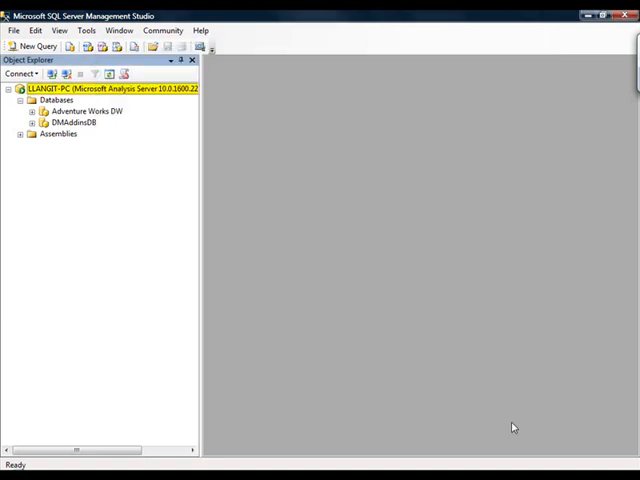